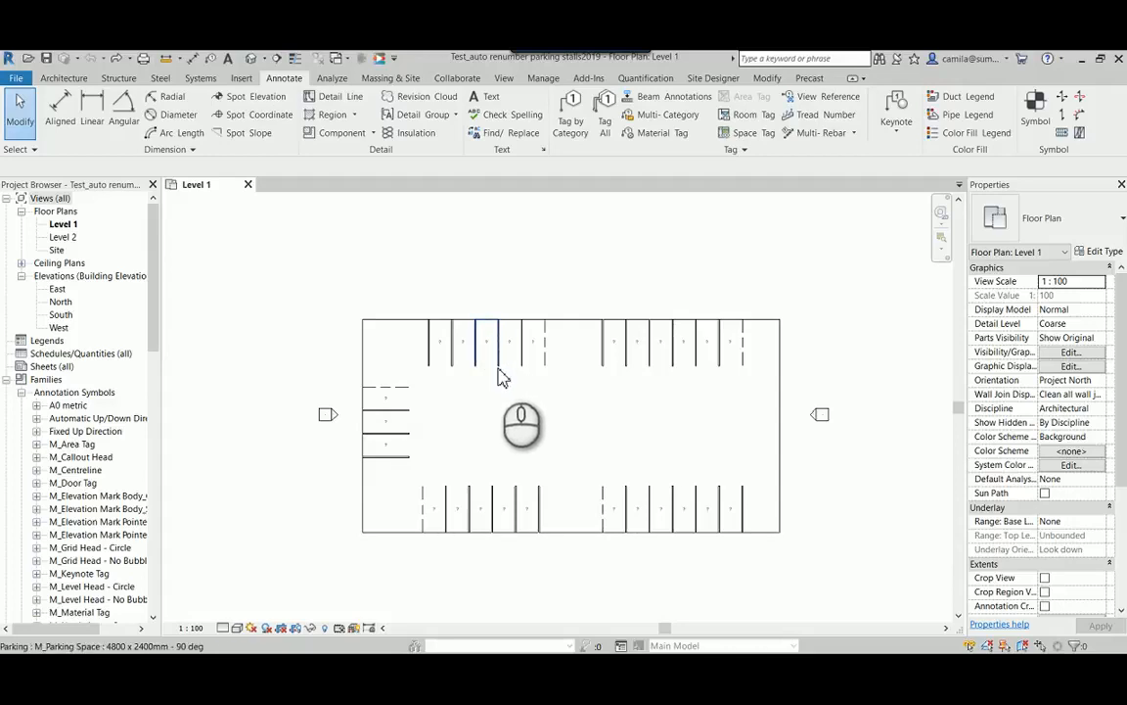
mouse_move(501, 376)
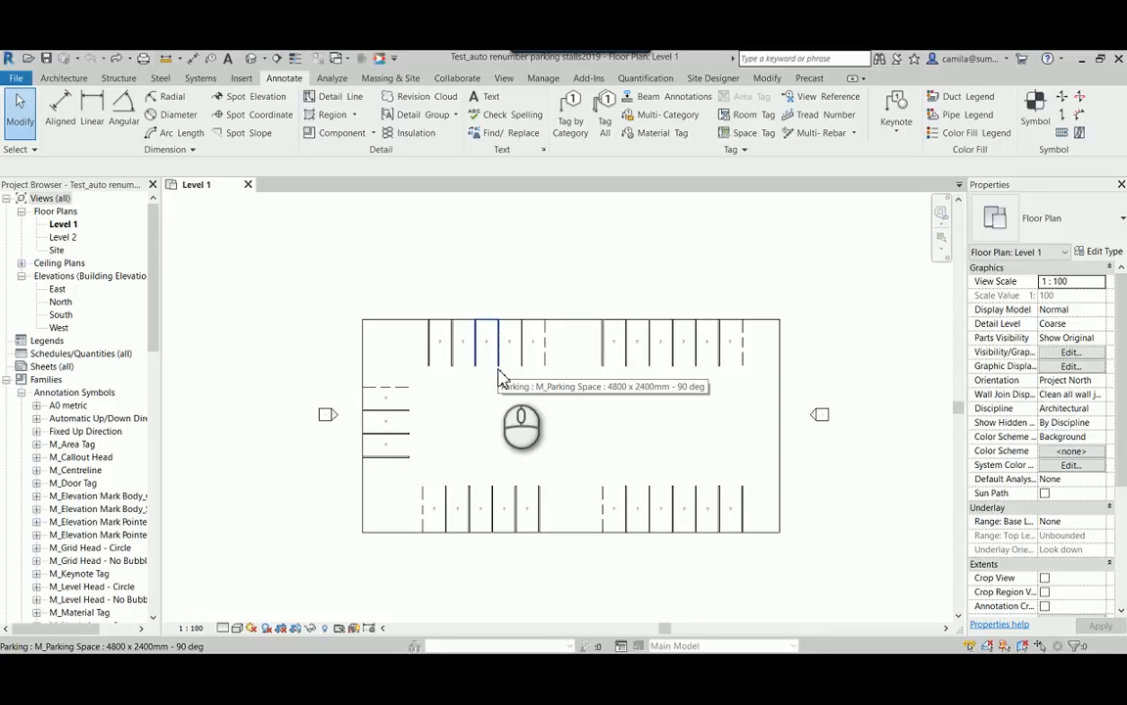
mouse_move(501, 380)
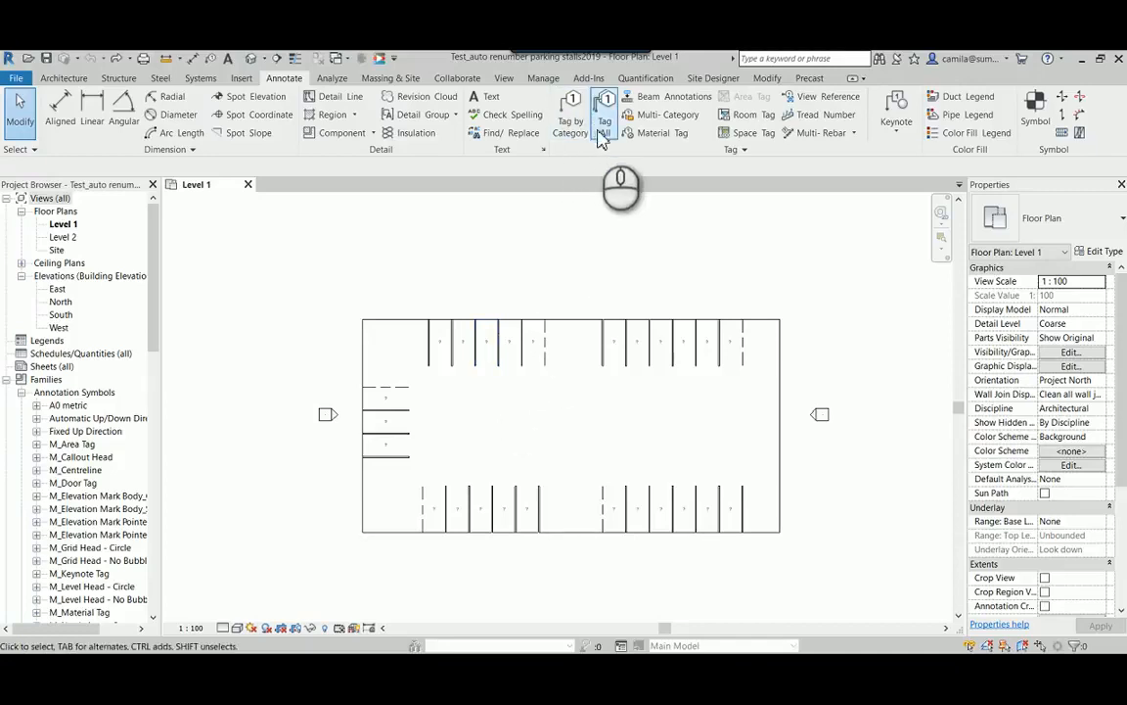
Step: Tag all untagged parking stalls with the boxed Parking Tag via Tag All Not Tagged
left_click(605, 108)
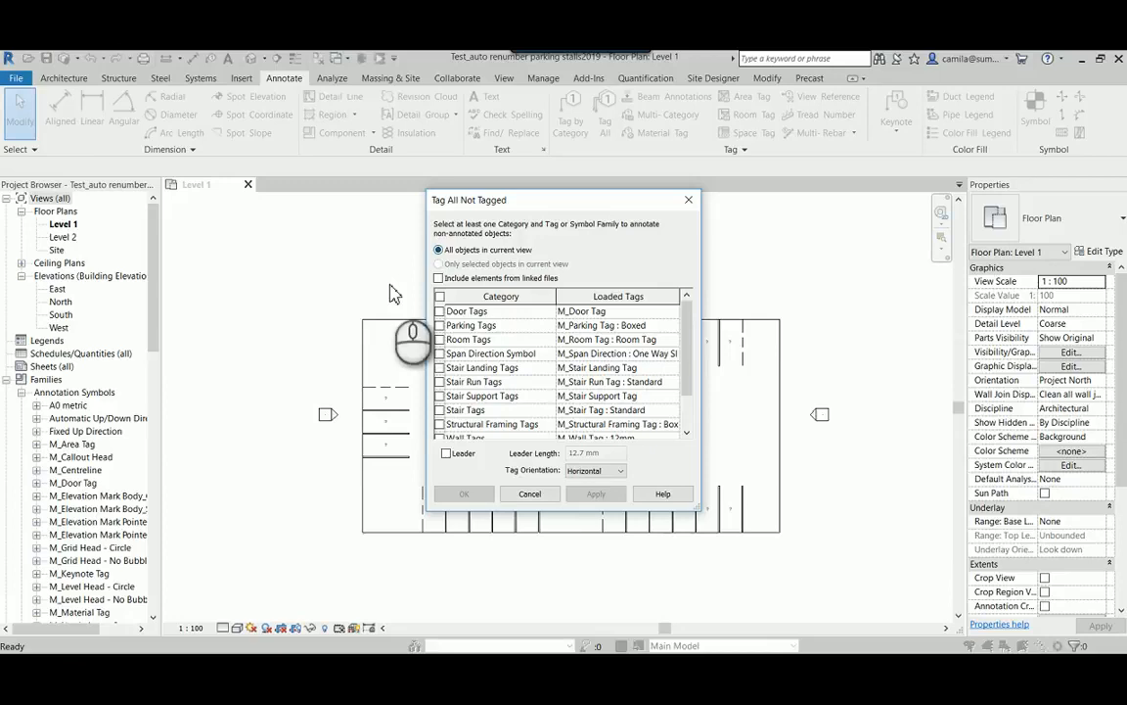
mouse_move(479, 337)
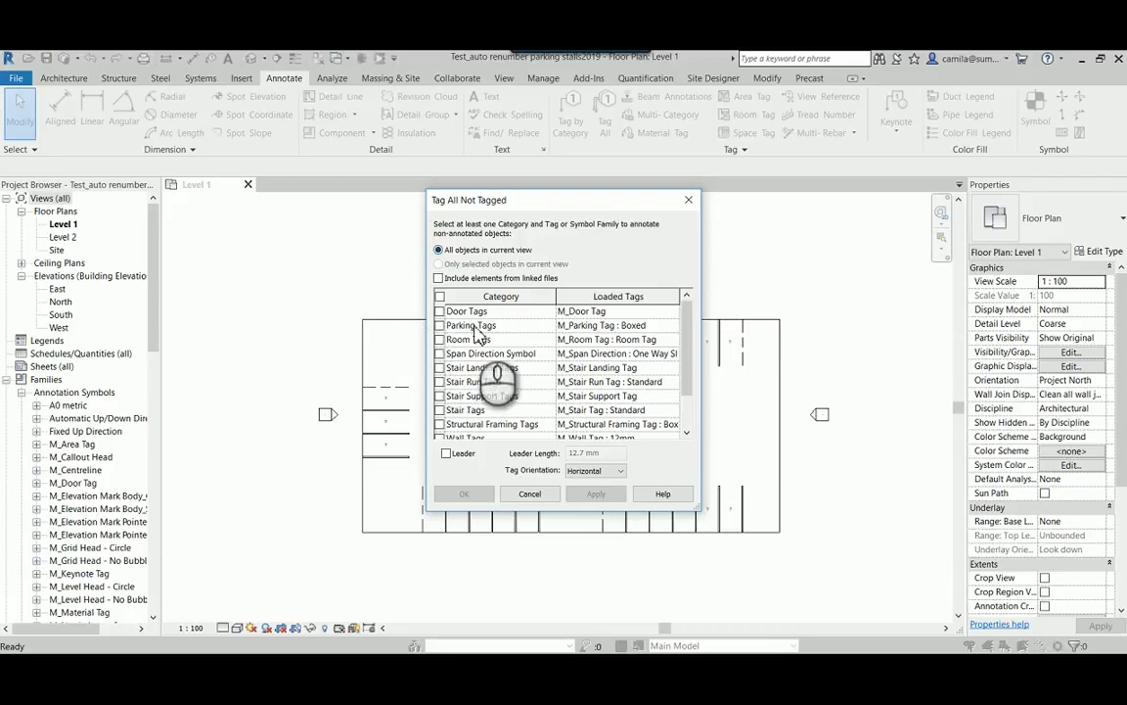
left_click(438, 325)
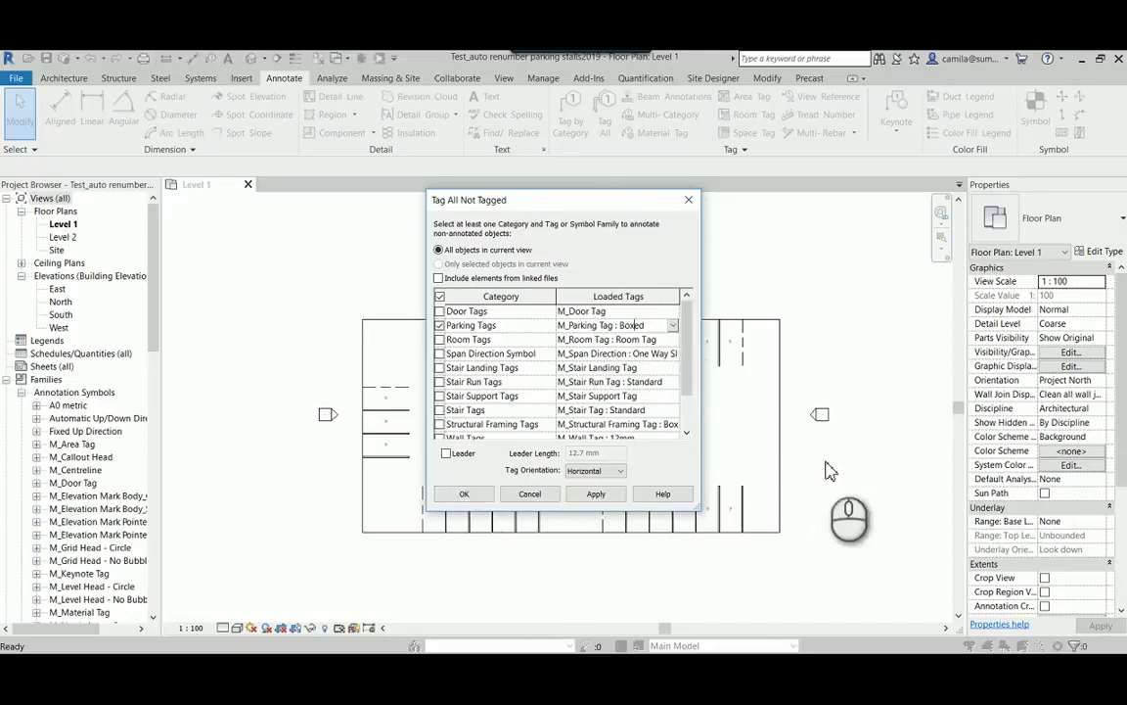
mouse_move(734, 356)
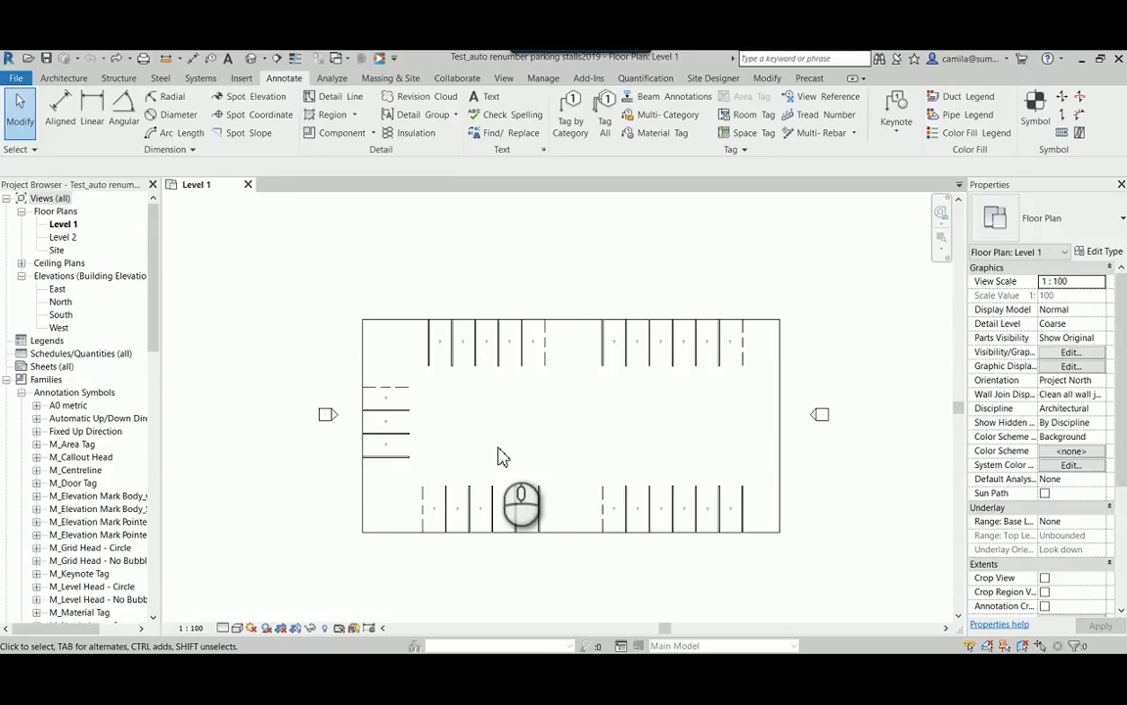
mouse_move(501, 429)
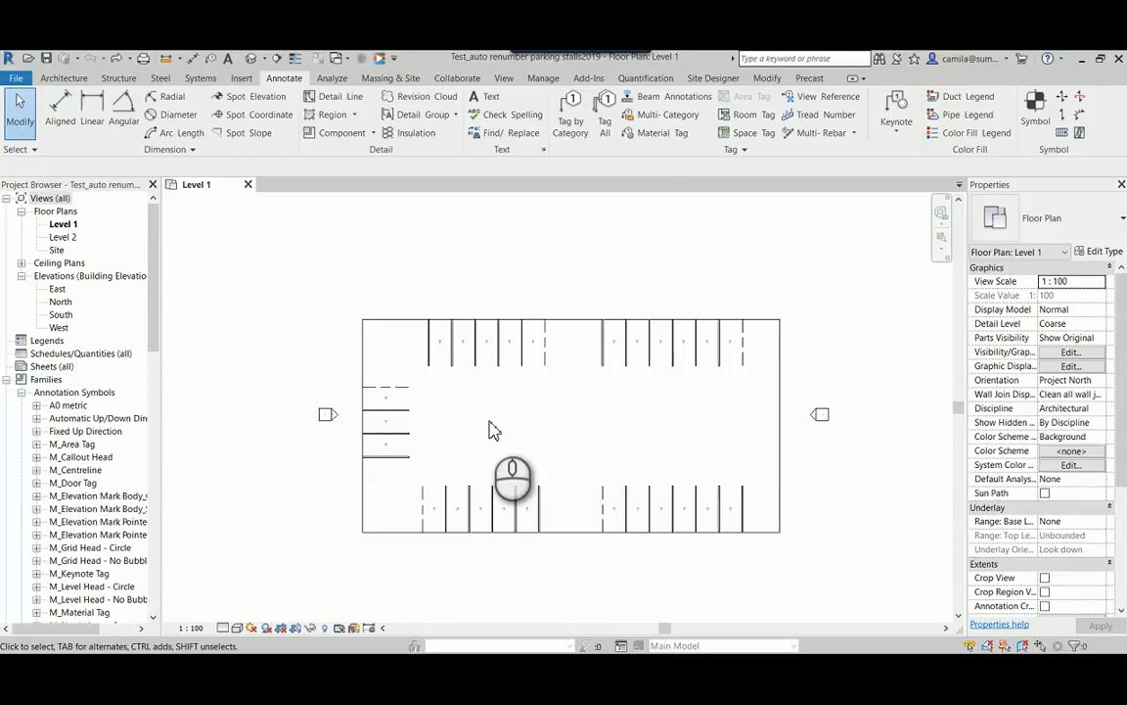
mouse_move(493, 428)
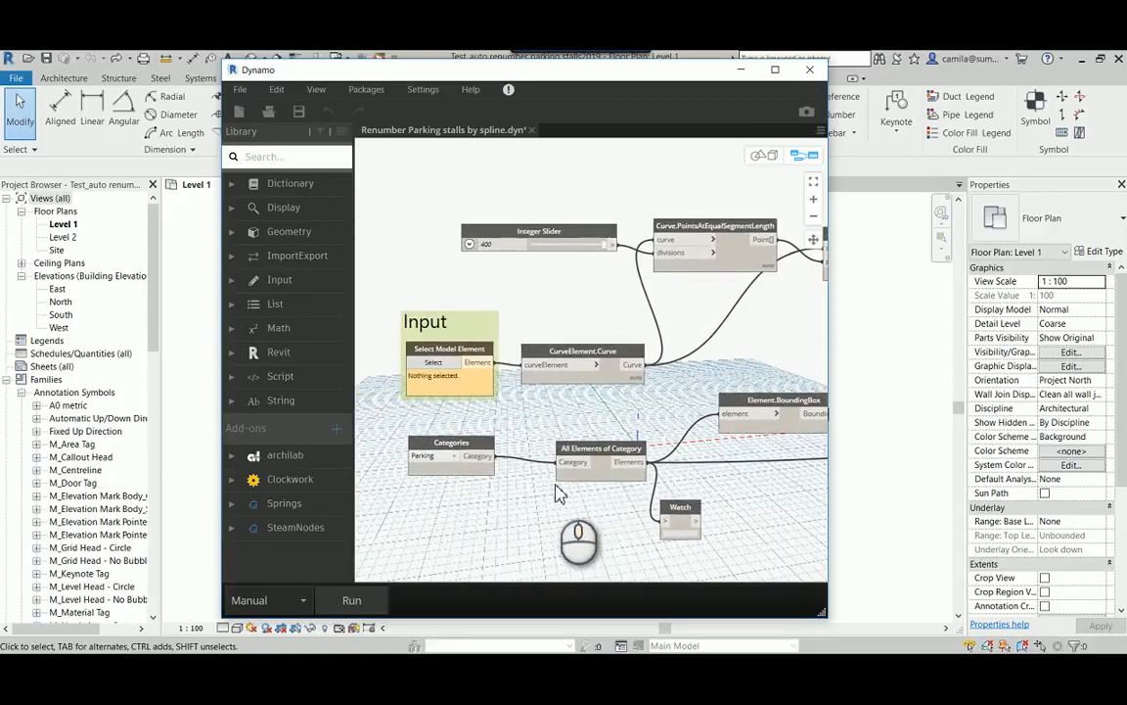
mouse_move(743, 270)
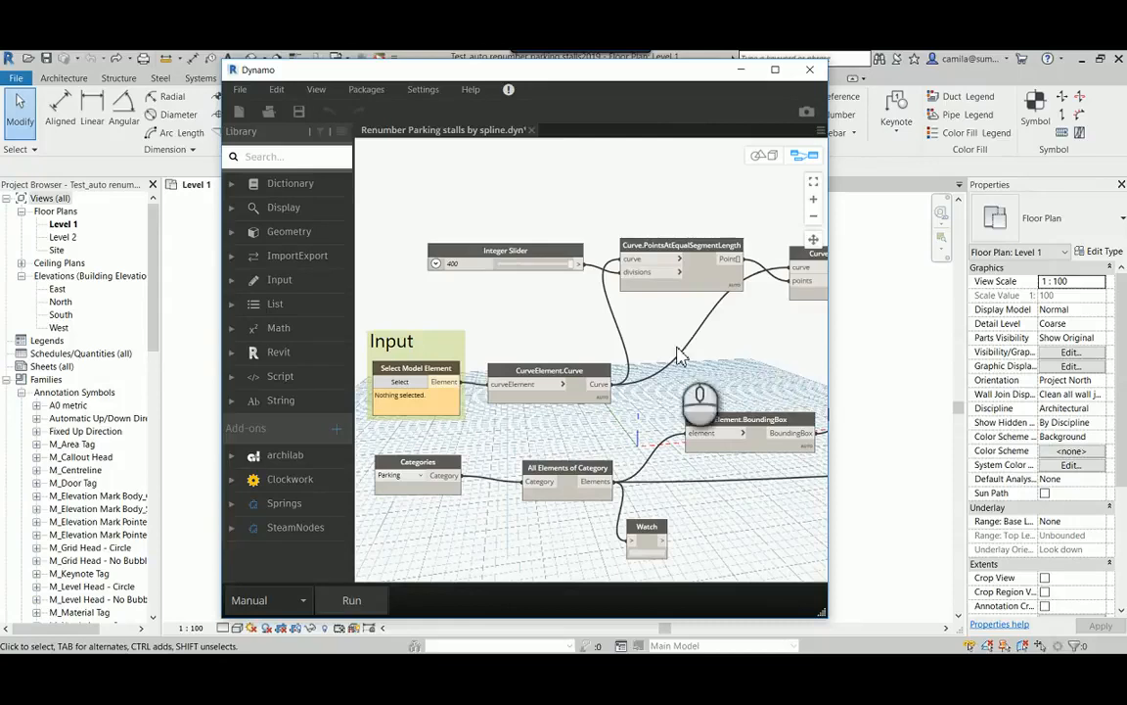
mouse_move(664, 505)
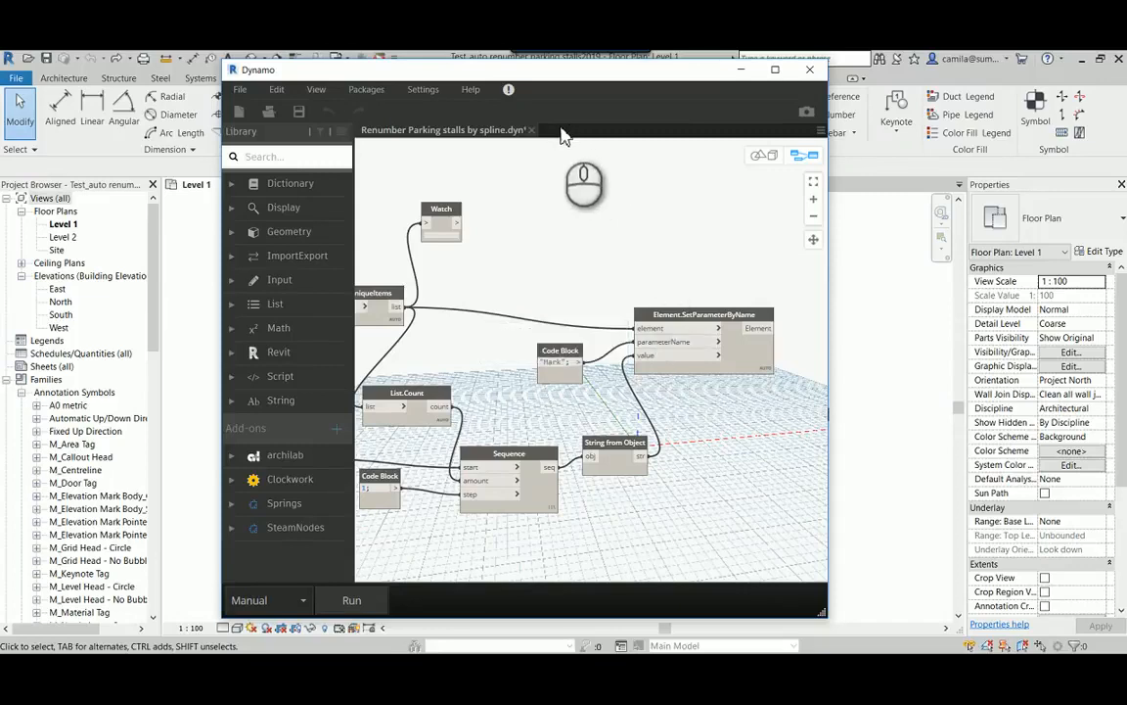
Step: Close the Dynamo graph and start page, discarding unsaved changes
left_click(533, 130)
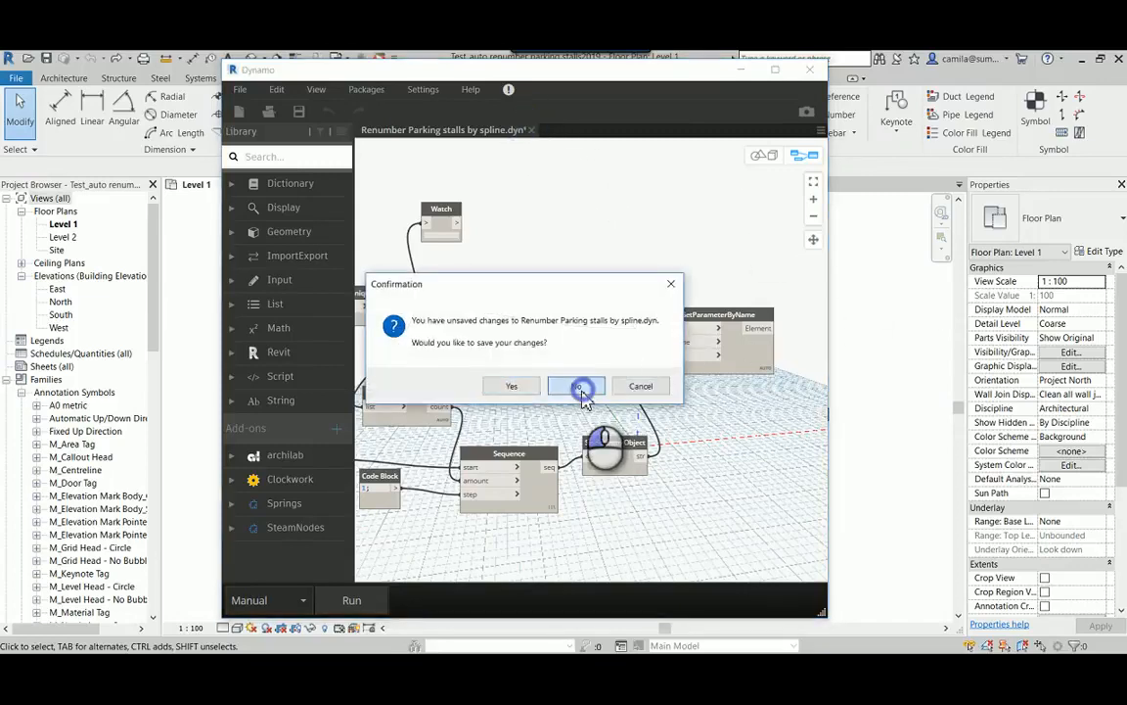
left_click(642, 386)
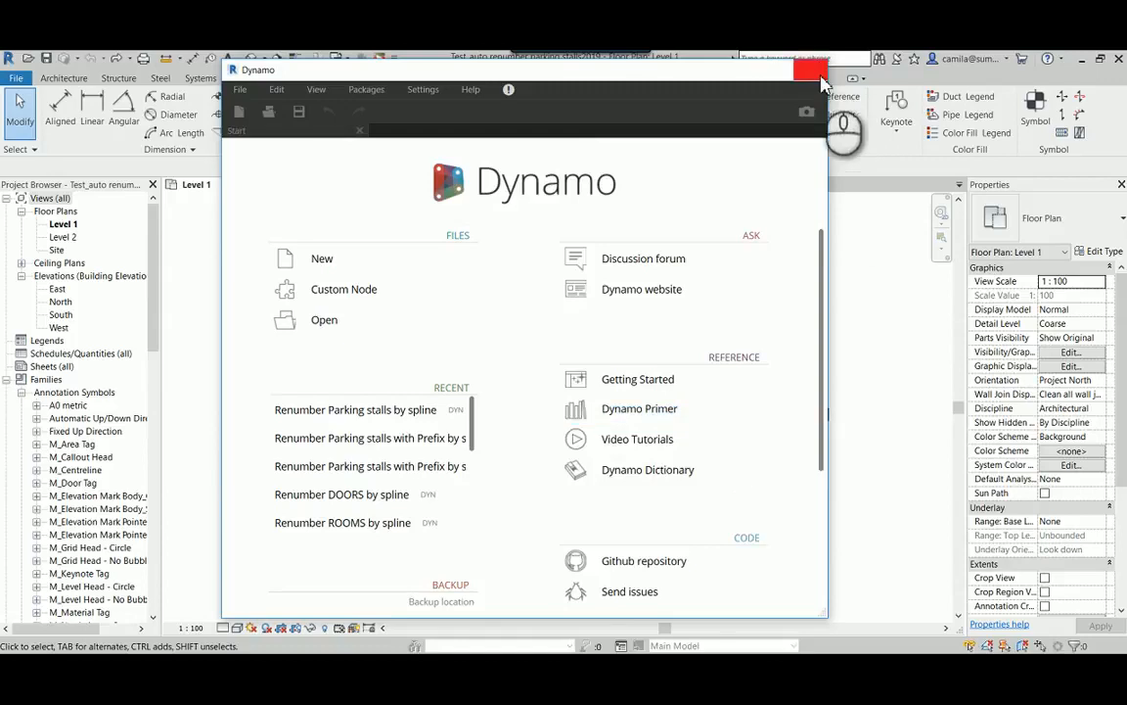
left_click(823, 71)
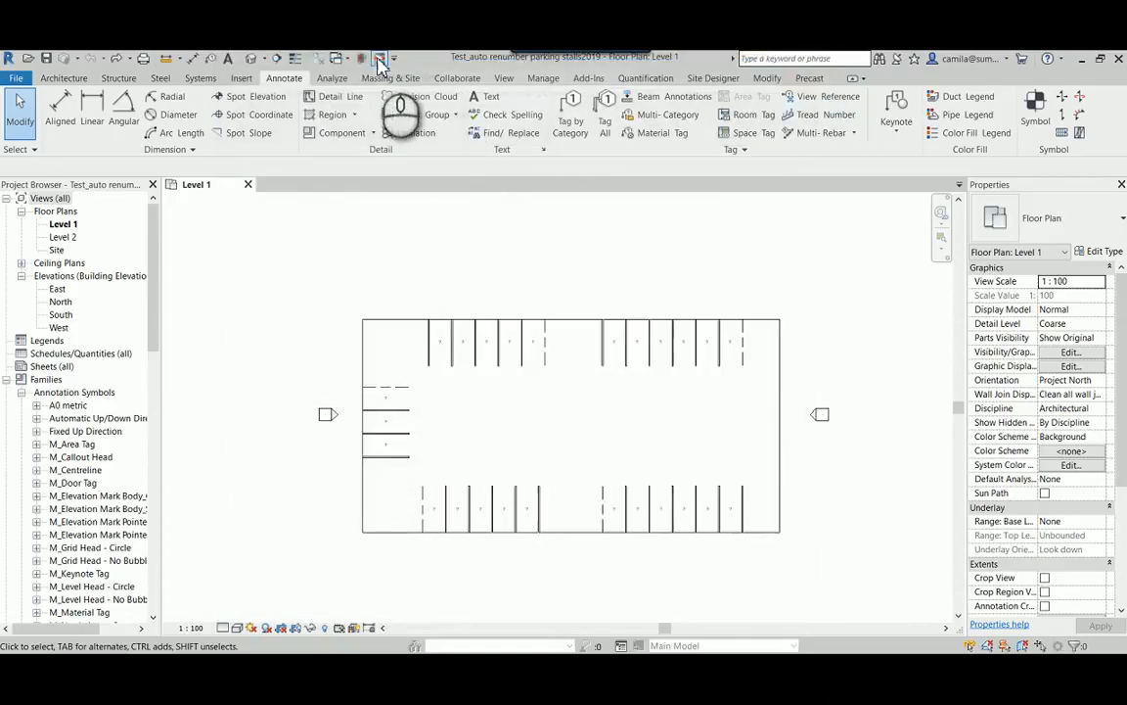
Step: In Dynamo Player, set the lower-row spline as input for Renumber Parking stalls by spline
left_click(380, 59)
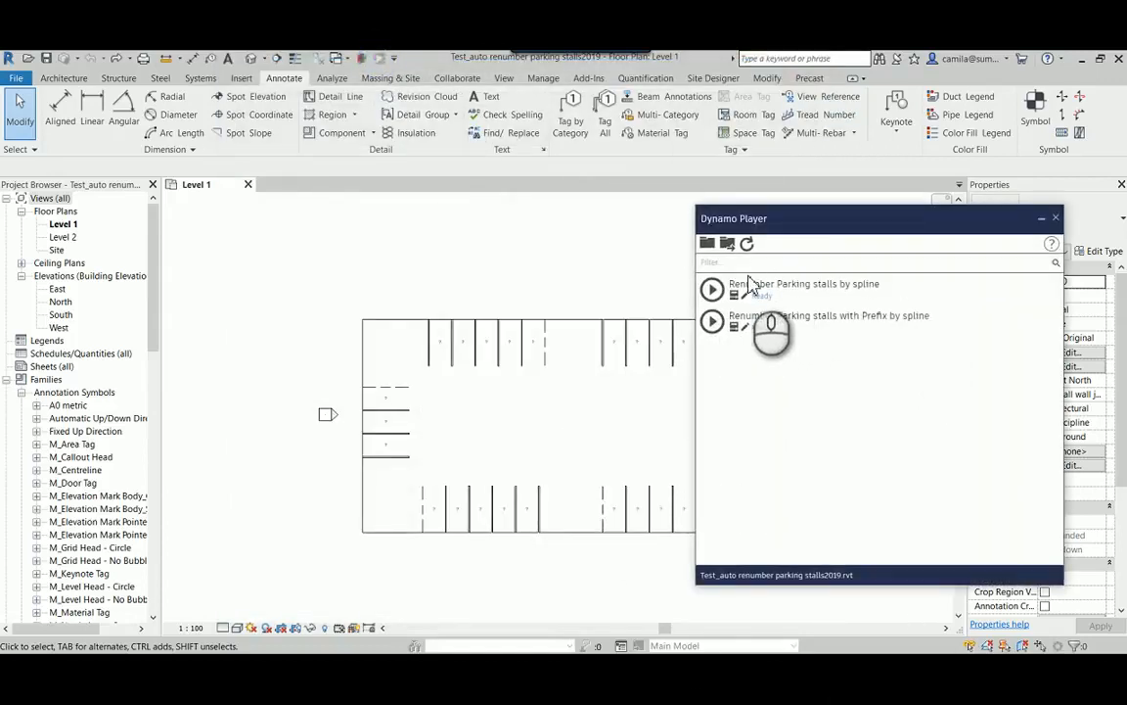
left_click(713, 290)
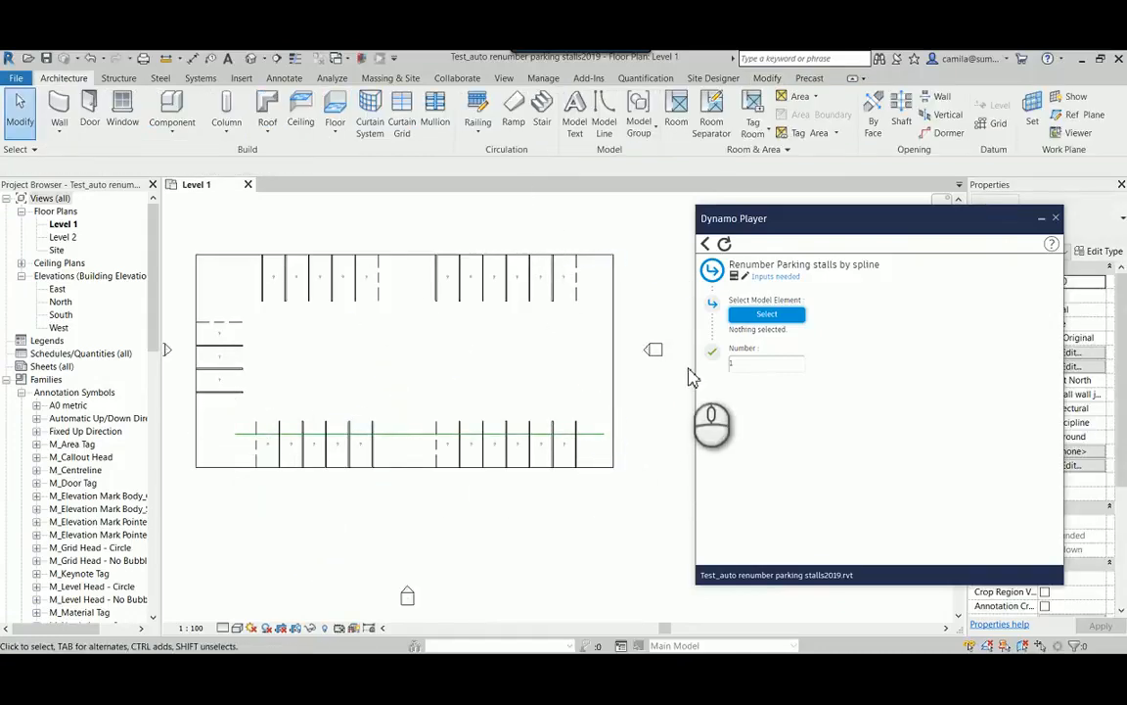
left_click(768, 313)
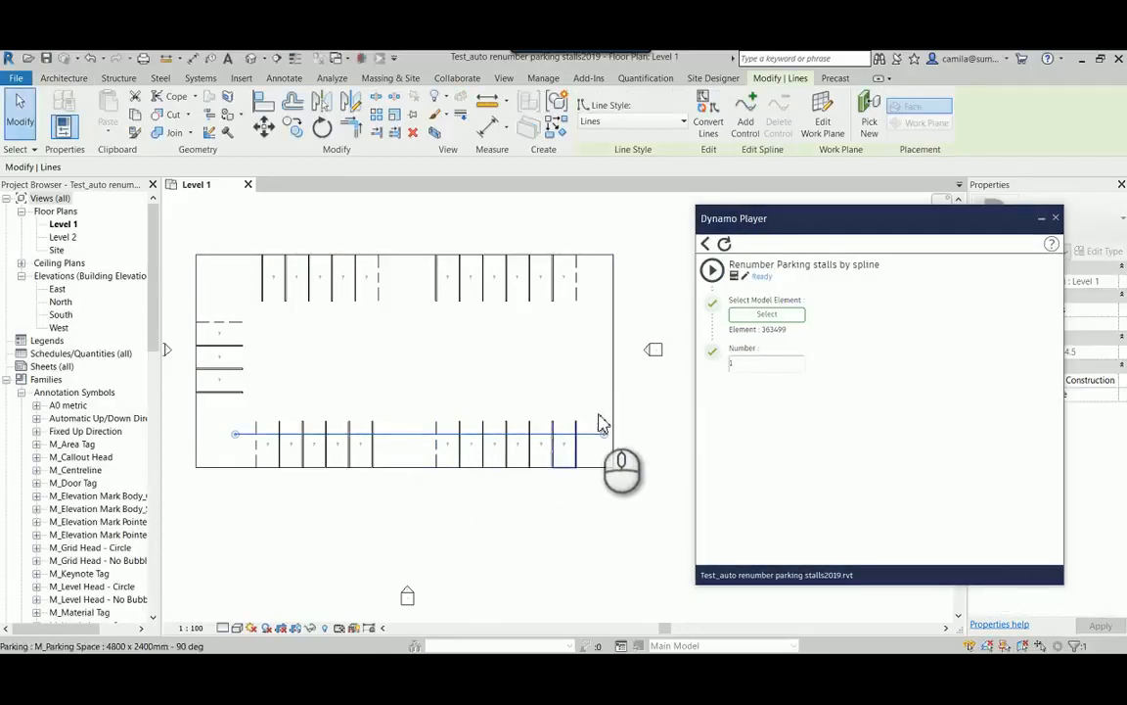
Step: Run the spline renumbering script so the lower row's tags number sequentially
left_click(712, 270)
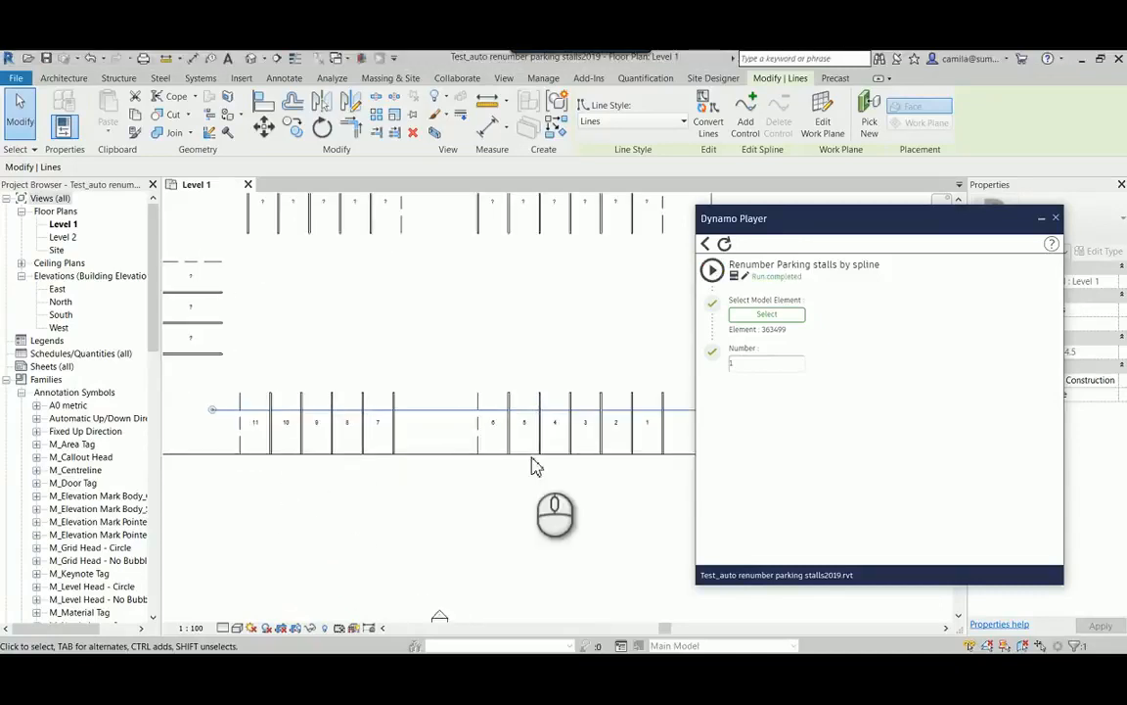
mouse_move(552, 181)
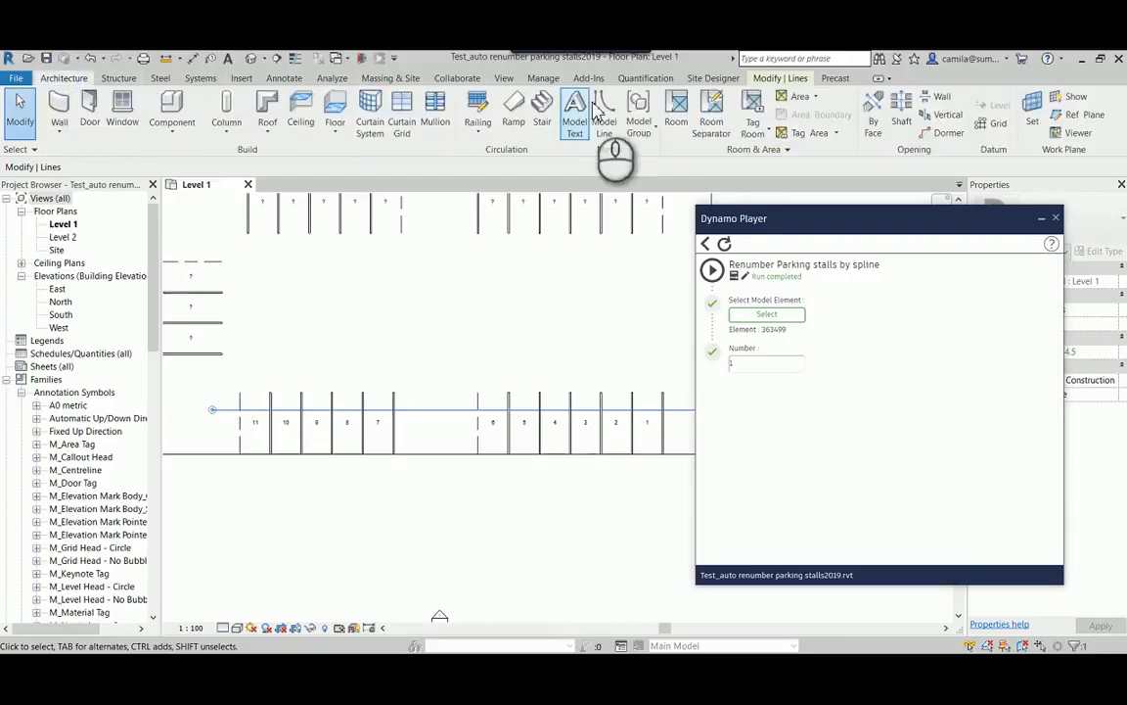
Step: Draw a Model Line spline over the upper-left stalls and rerun the renumbering on it
left_click(603, 112)
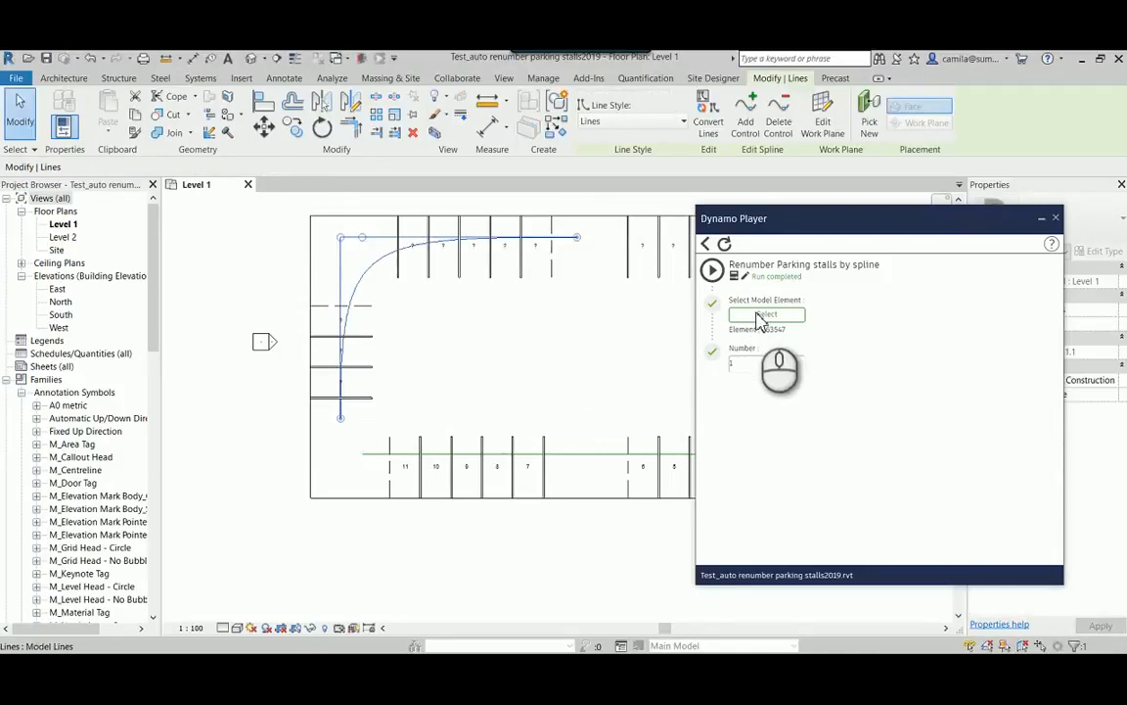
left_click(767, 313)
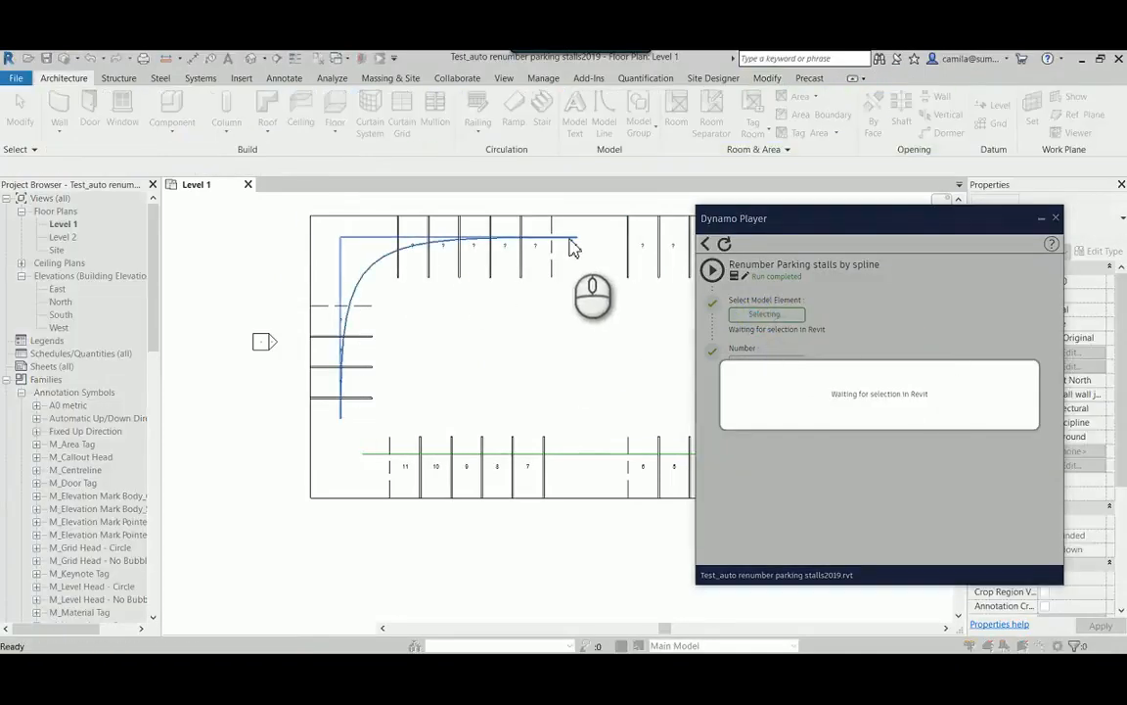
left_click(571, 242)
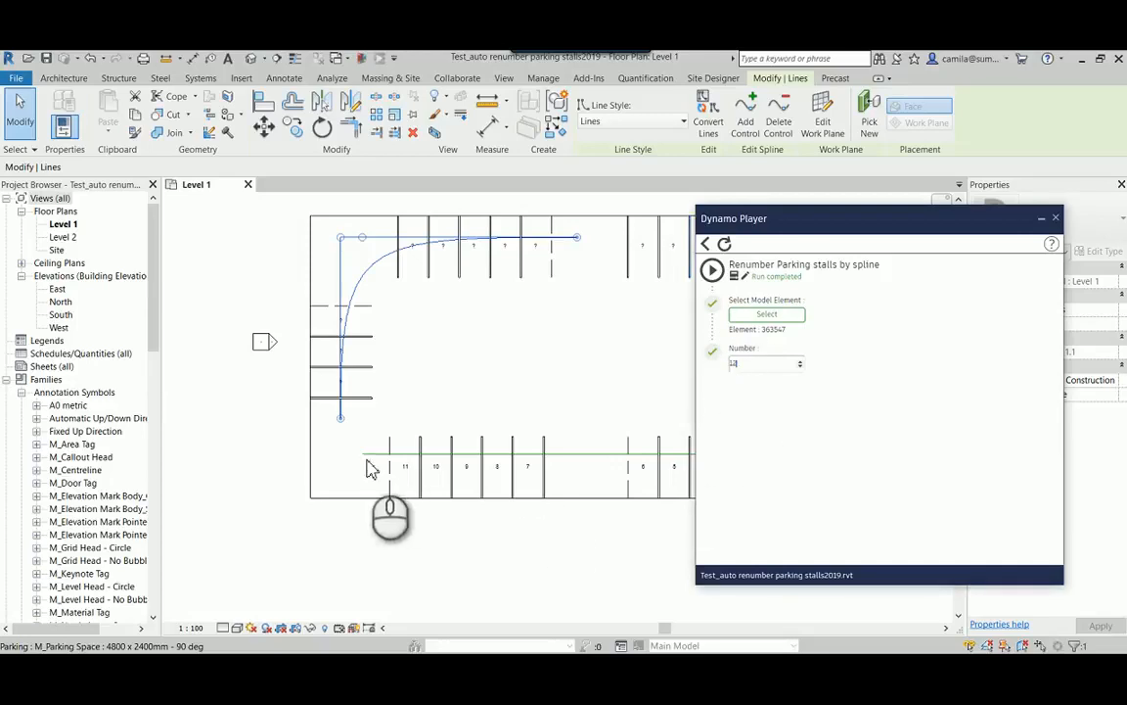
left_click(712, 270)
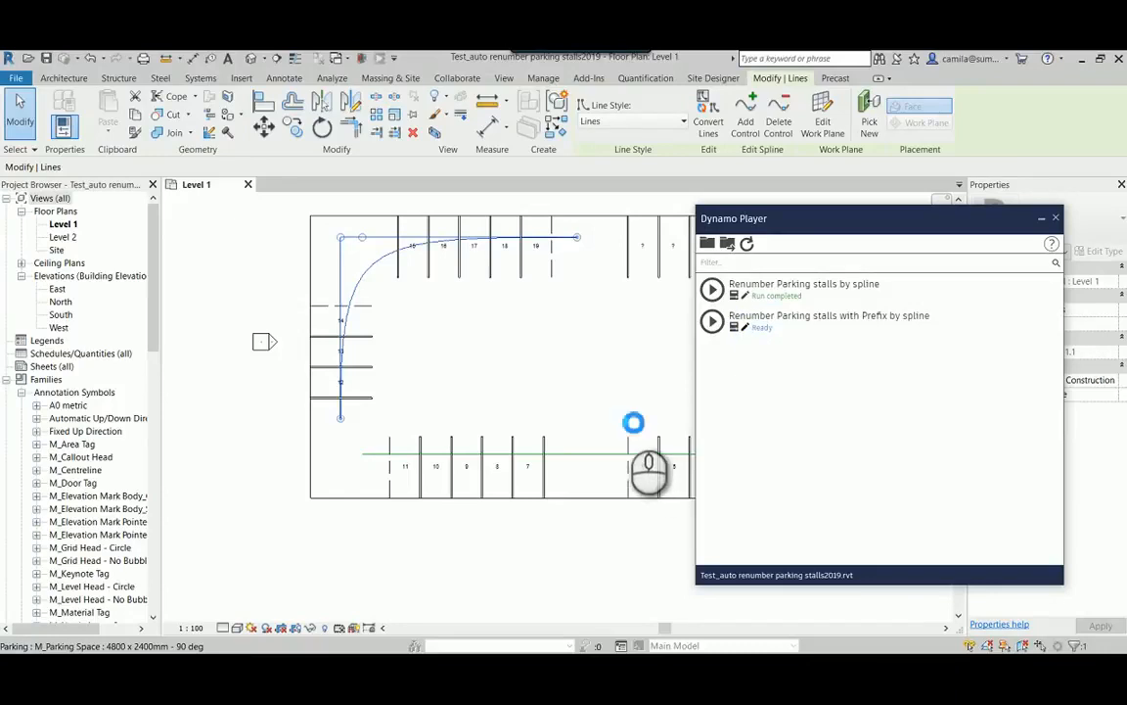
Step: Edit the prefix script in Dynamo and rename its input node to 'Prefix'
left_click(713, 290)
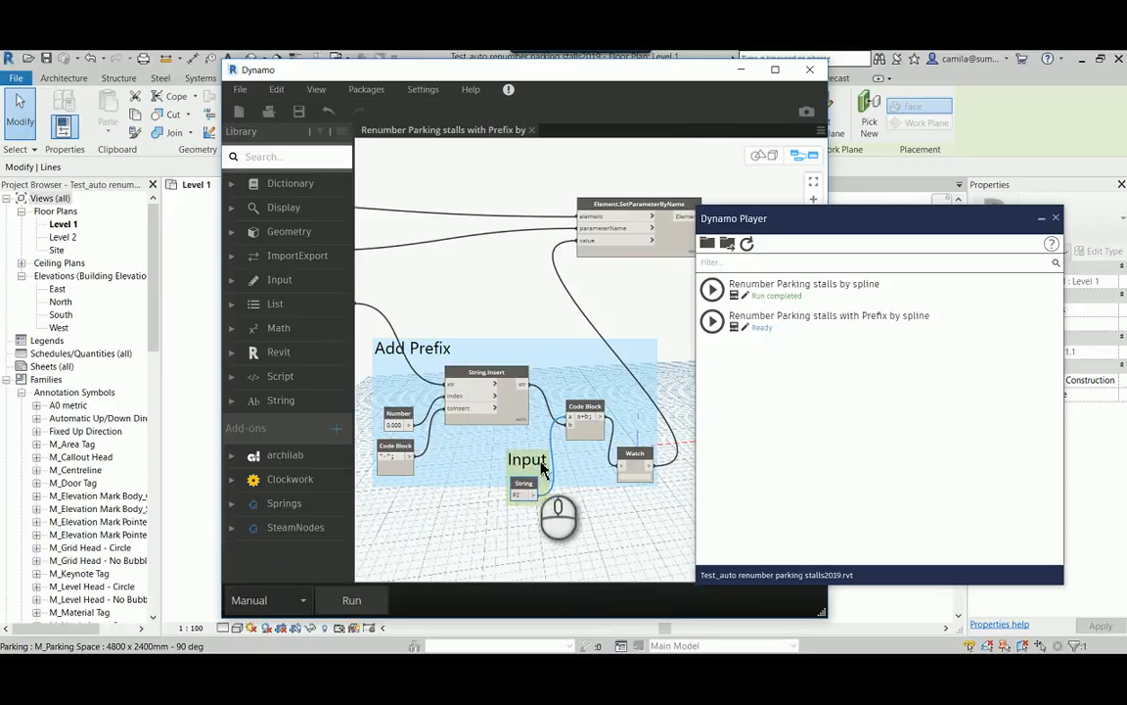
double_click(527, 458)
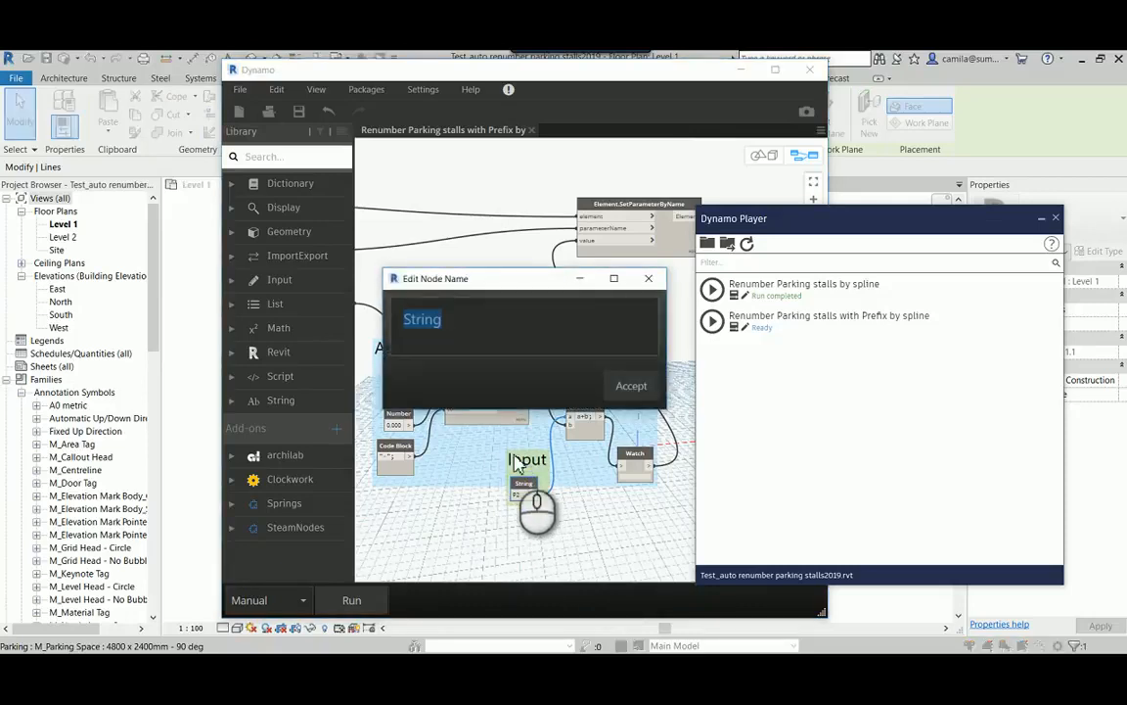
type("Prefix")
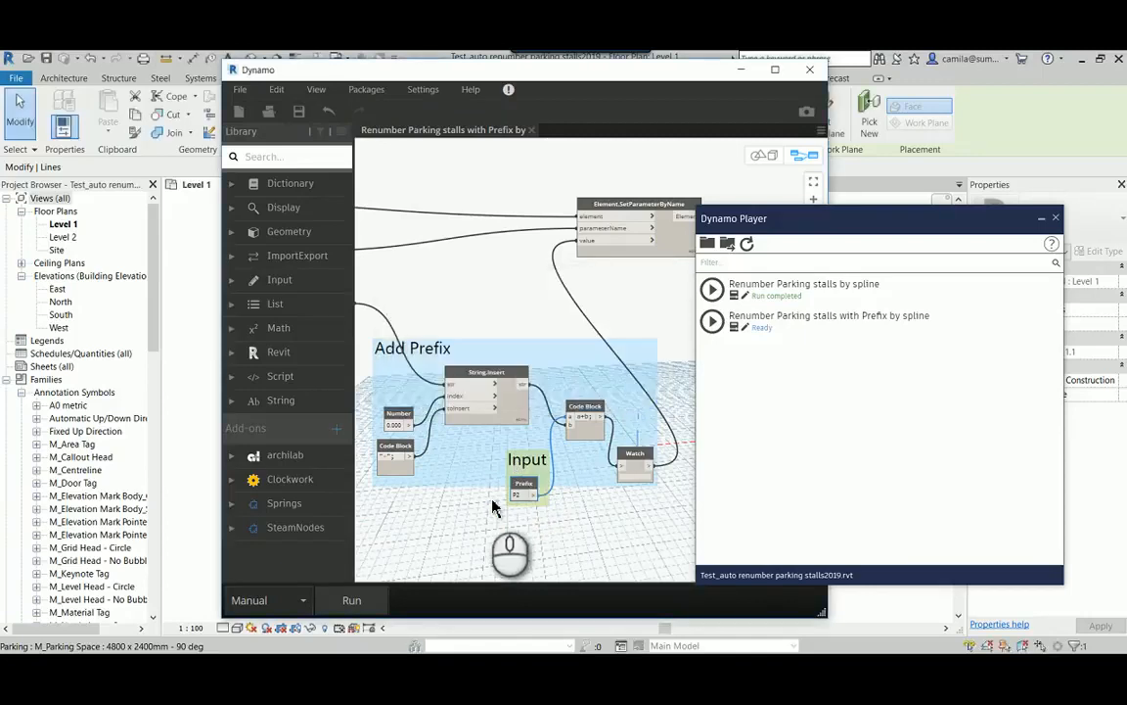
mouse_move(525, 501)
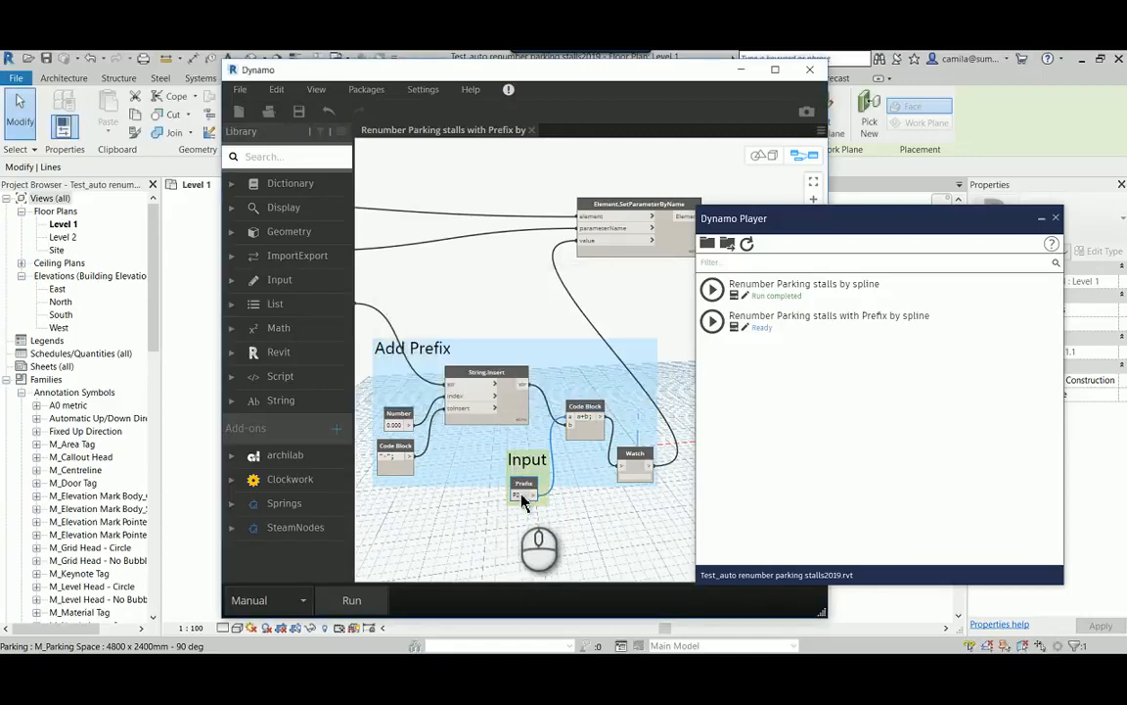
mouse_move(527, 499)
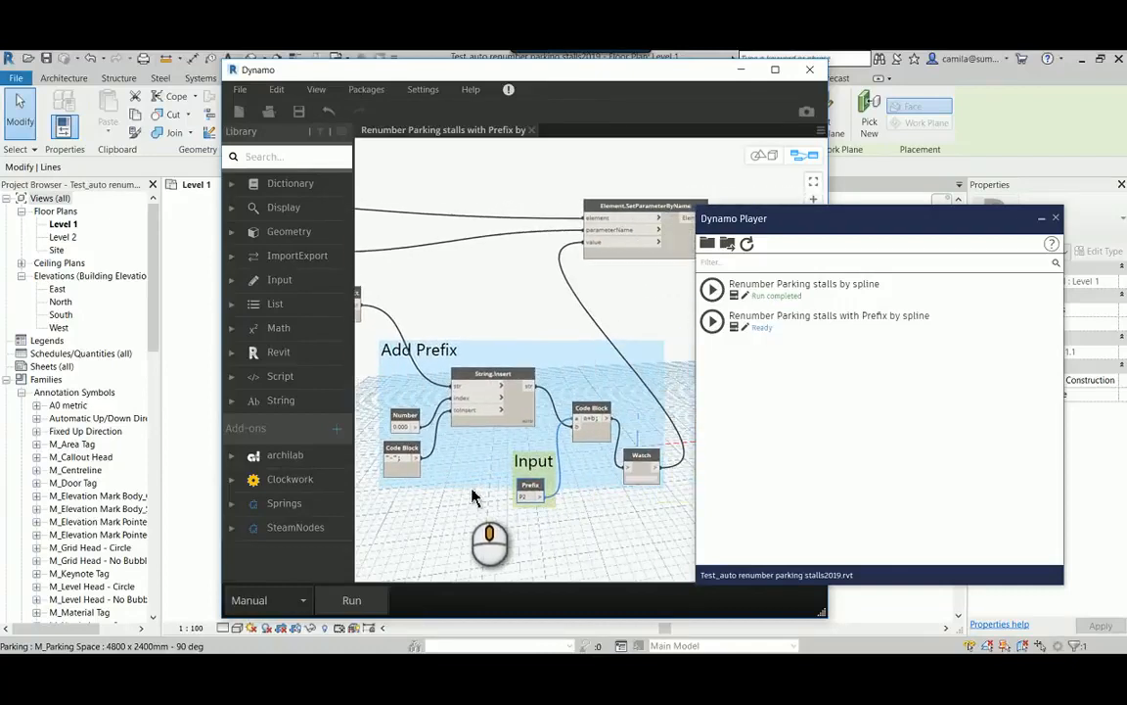
mouse_move(627, 381)
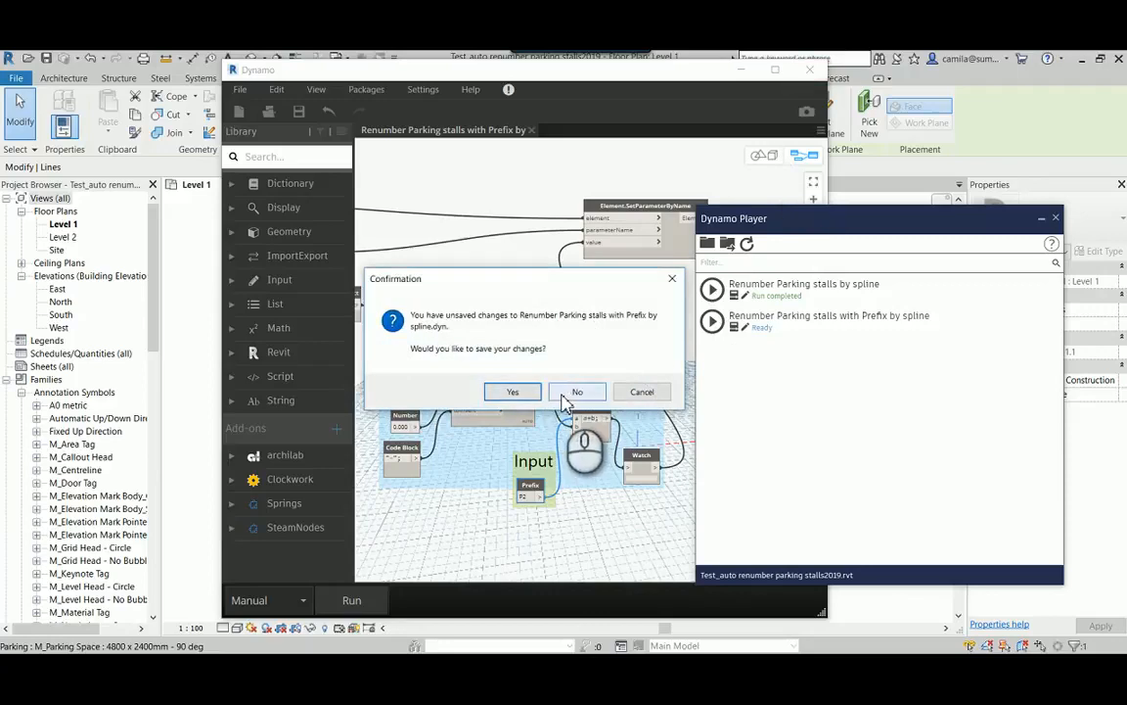
Step: Close Dynamo without saving and run the prefix renumbering script in Dynamo Player
left_click(576, 391)
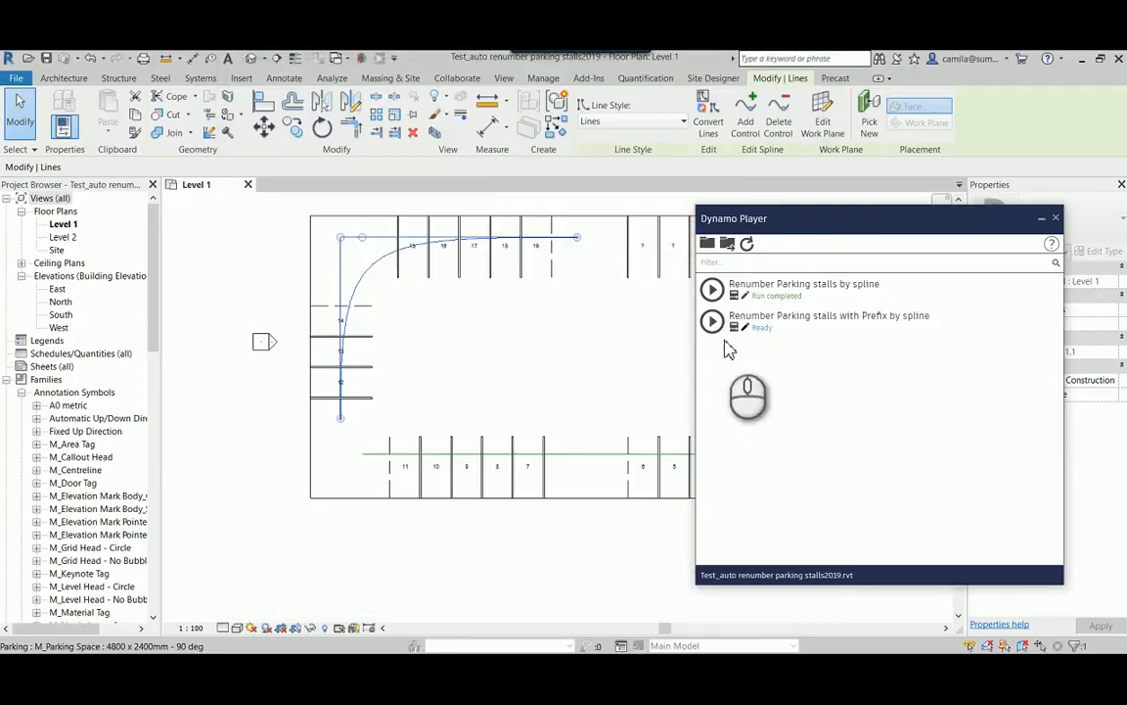
left_click(712, 321)
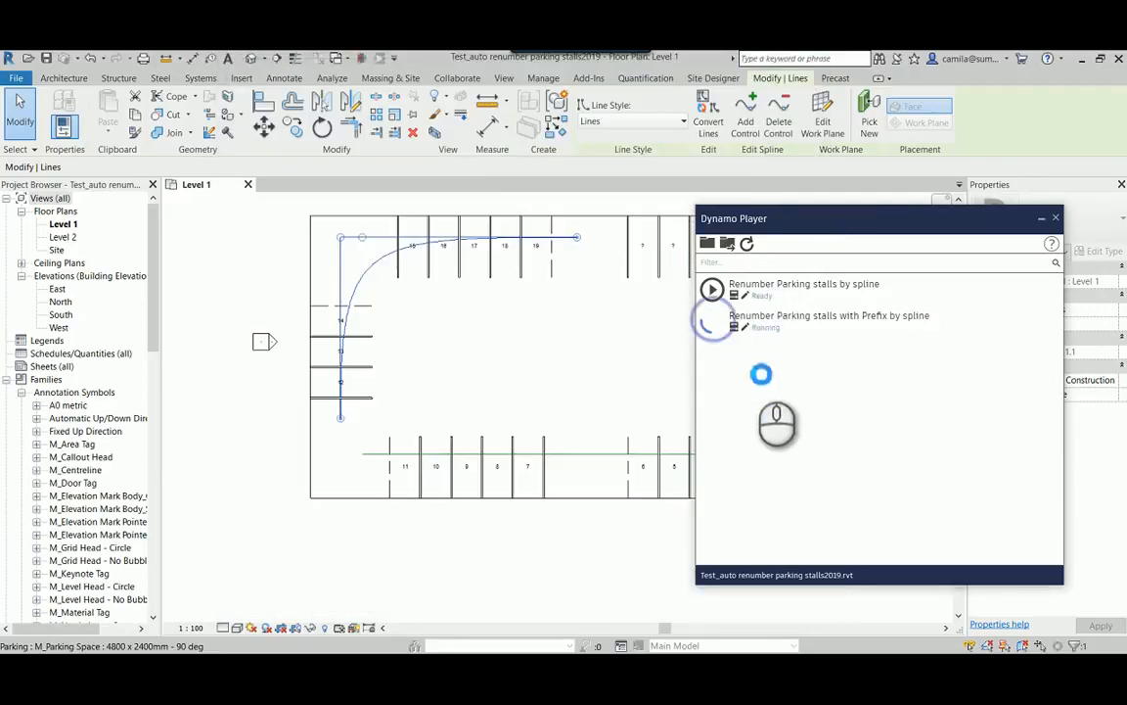